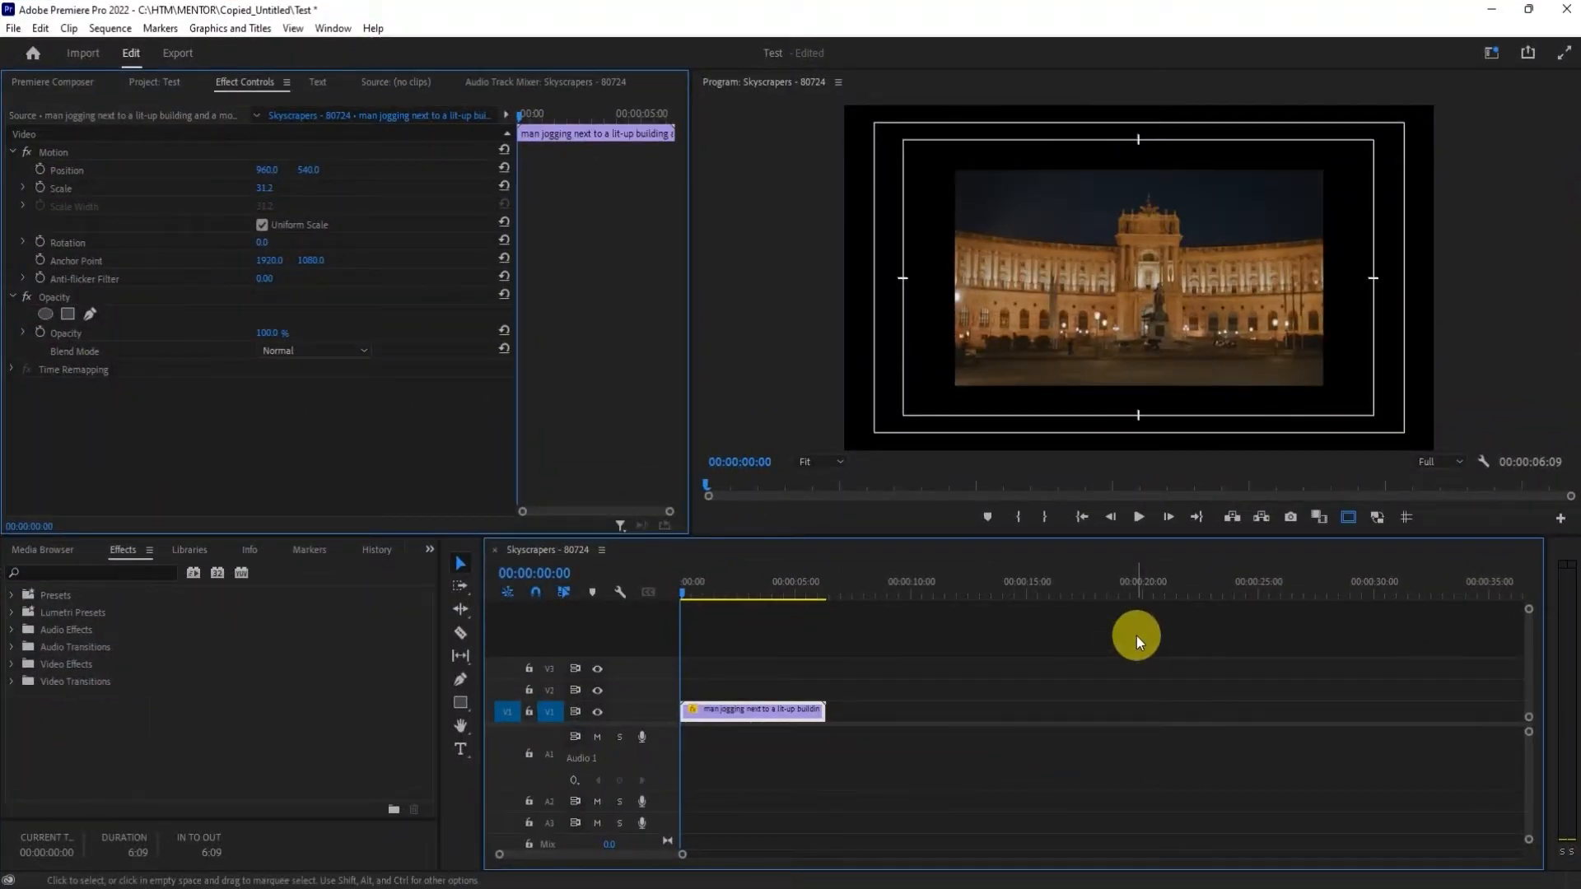
mouse_move(1008, 578)
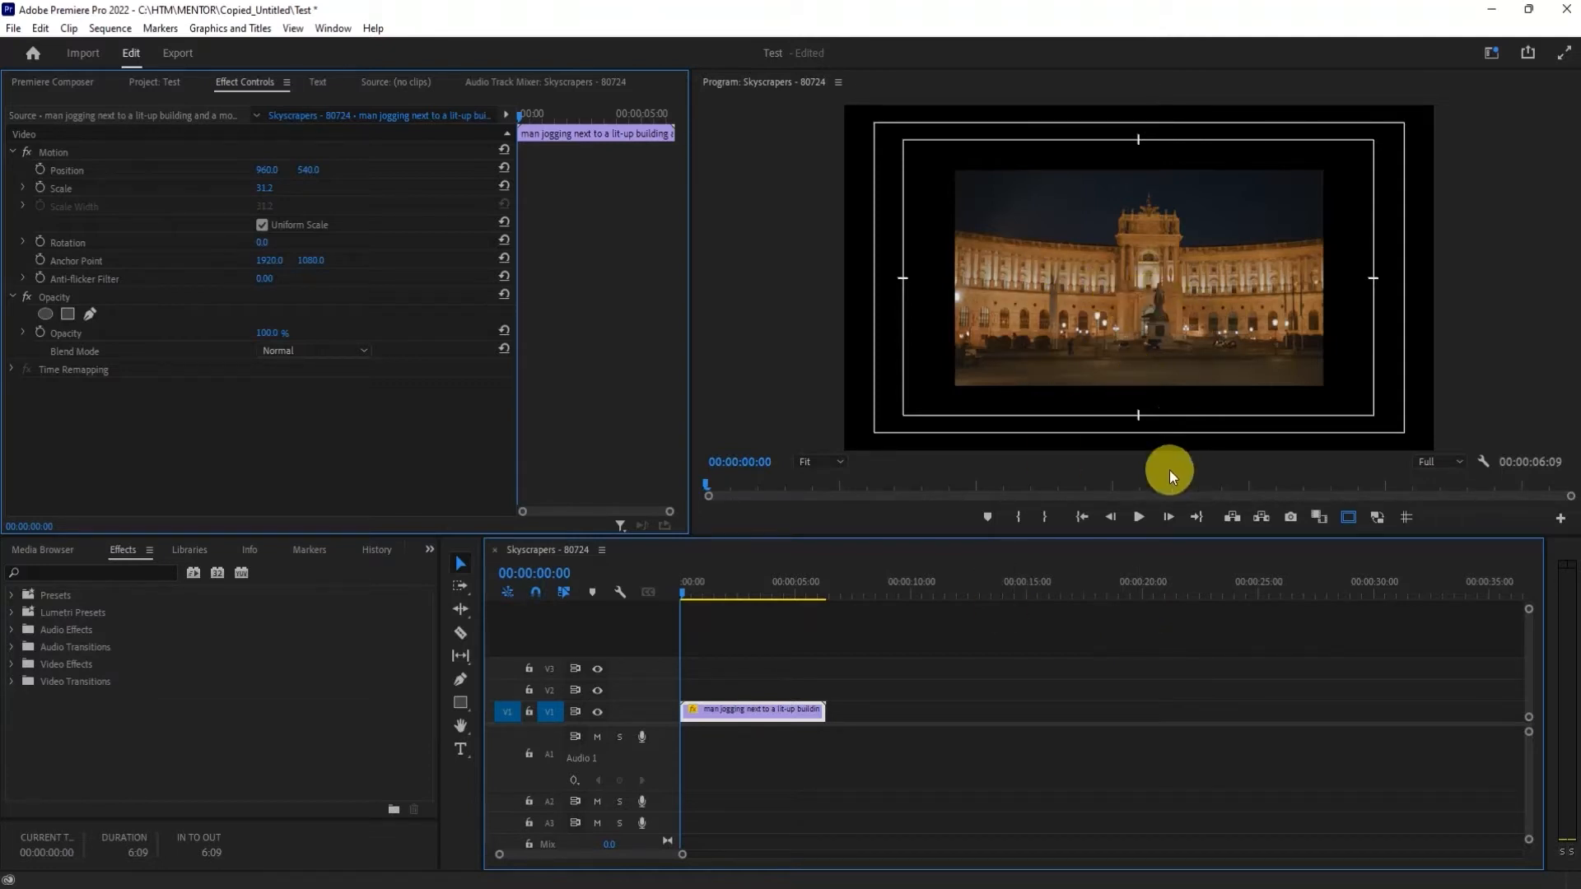
mouse_move(1194, 351)
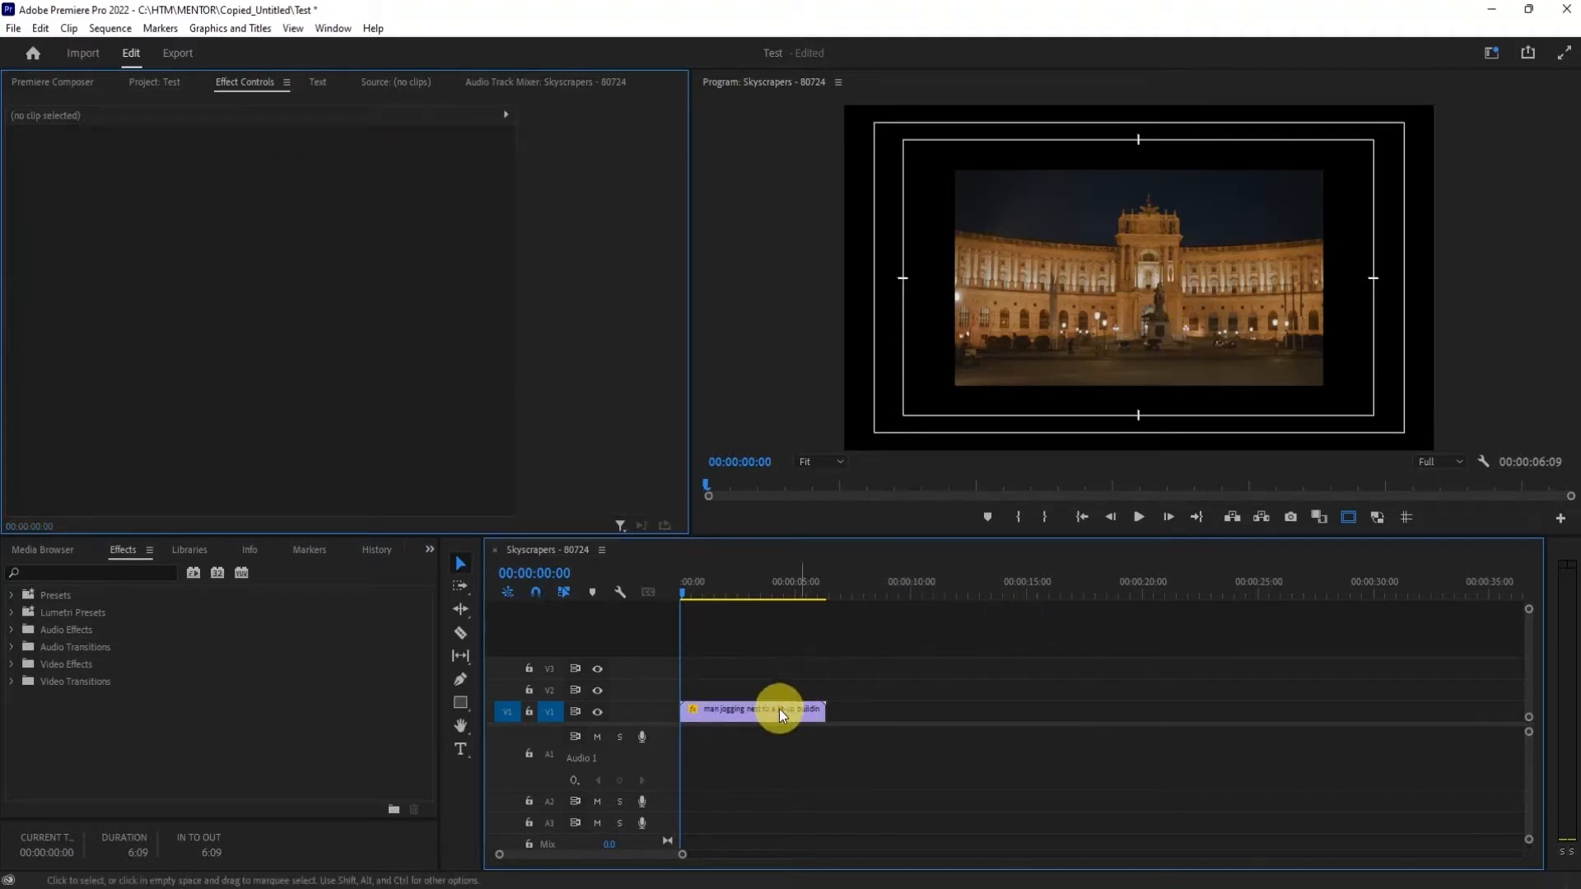
Step: Apply Set to Frame Size to the night palace clip from its timeline context menu
right_click(751, 710)
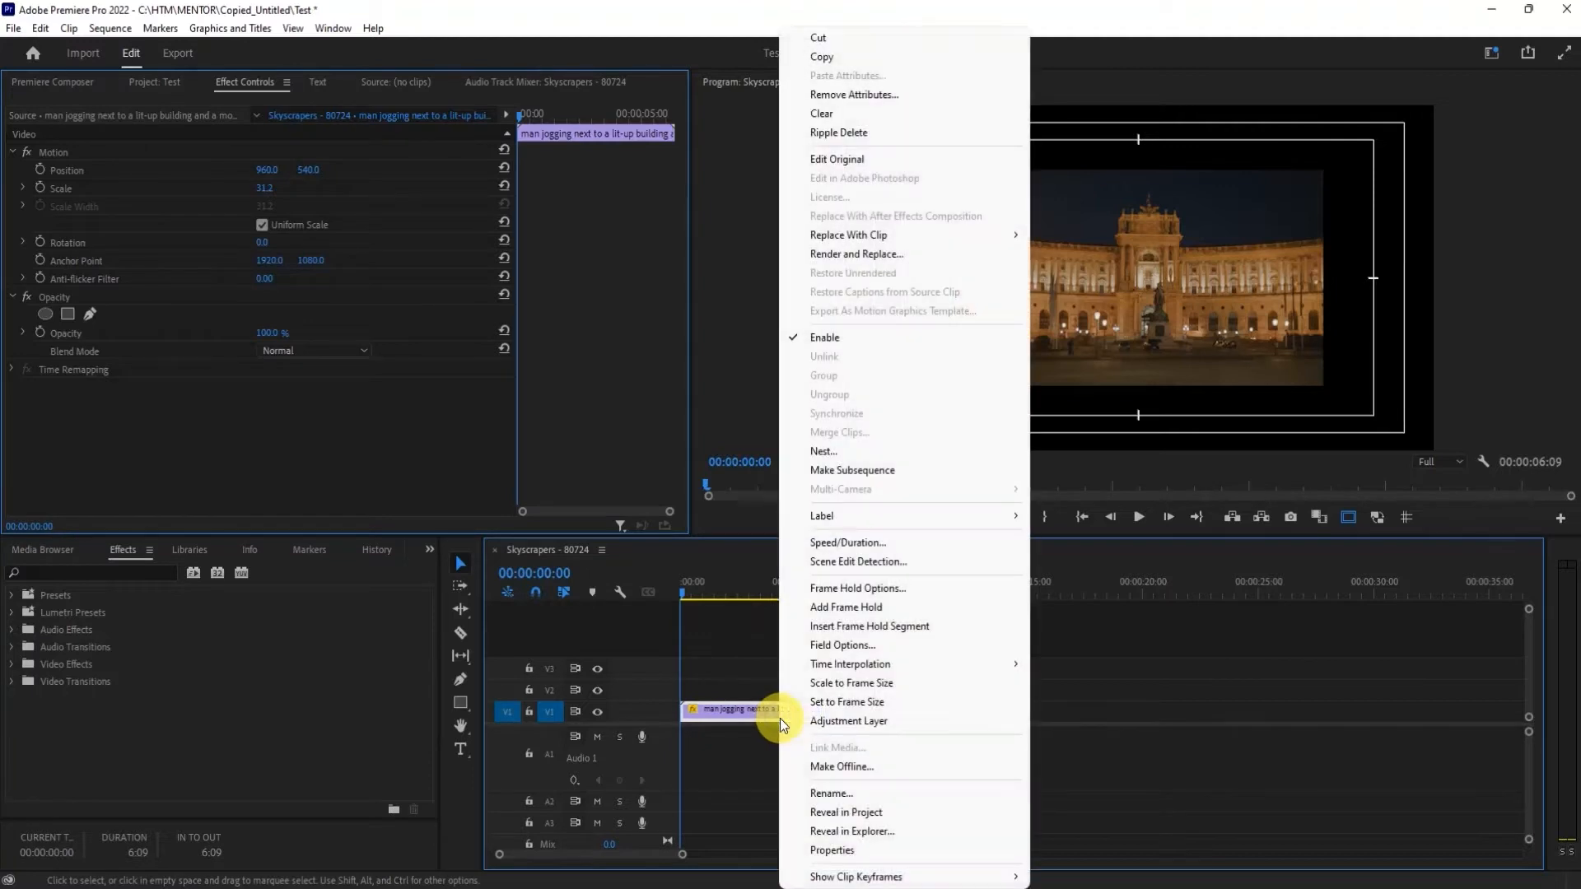
mouse_move(863, 686)
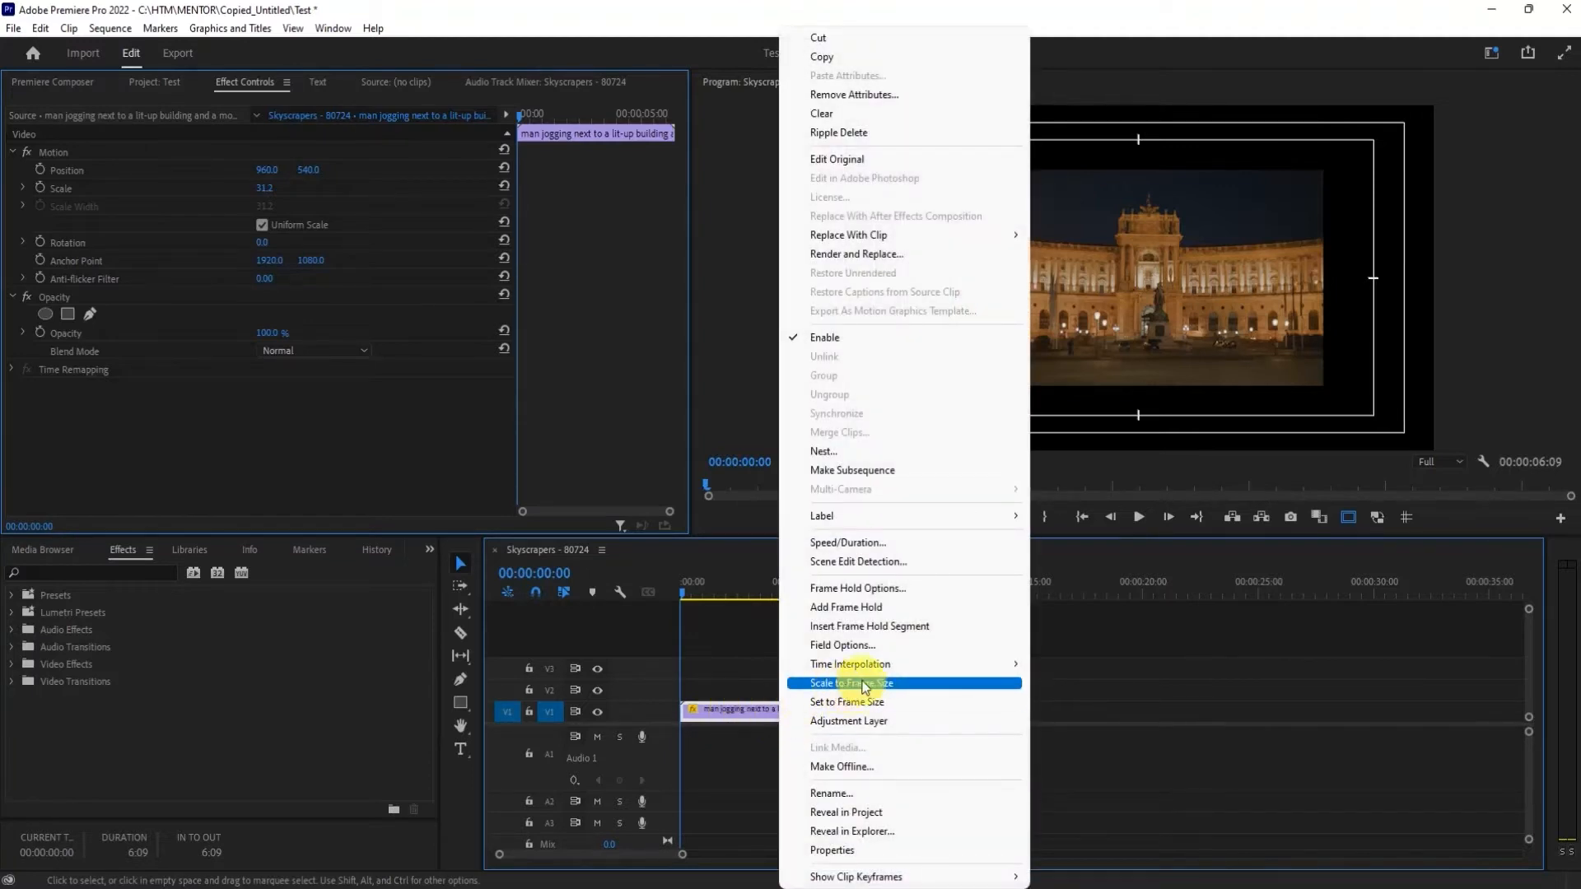
mouse_move(915, 702)
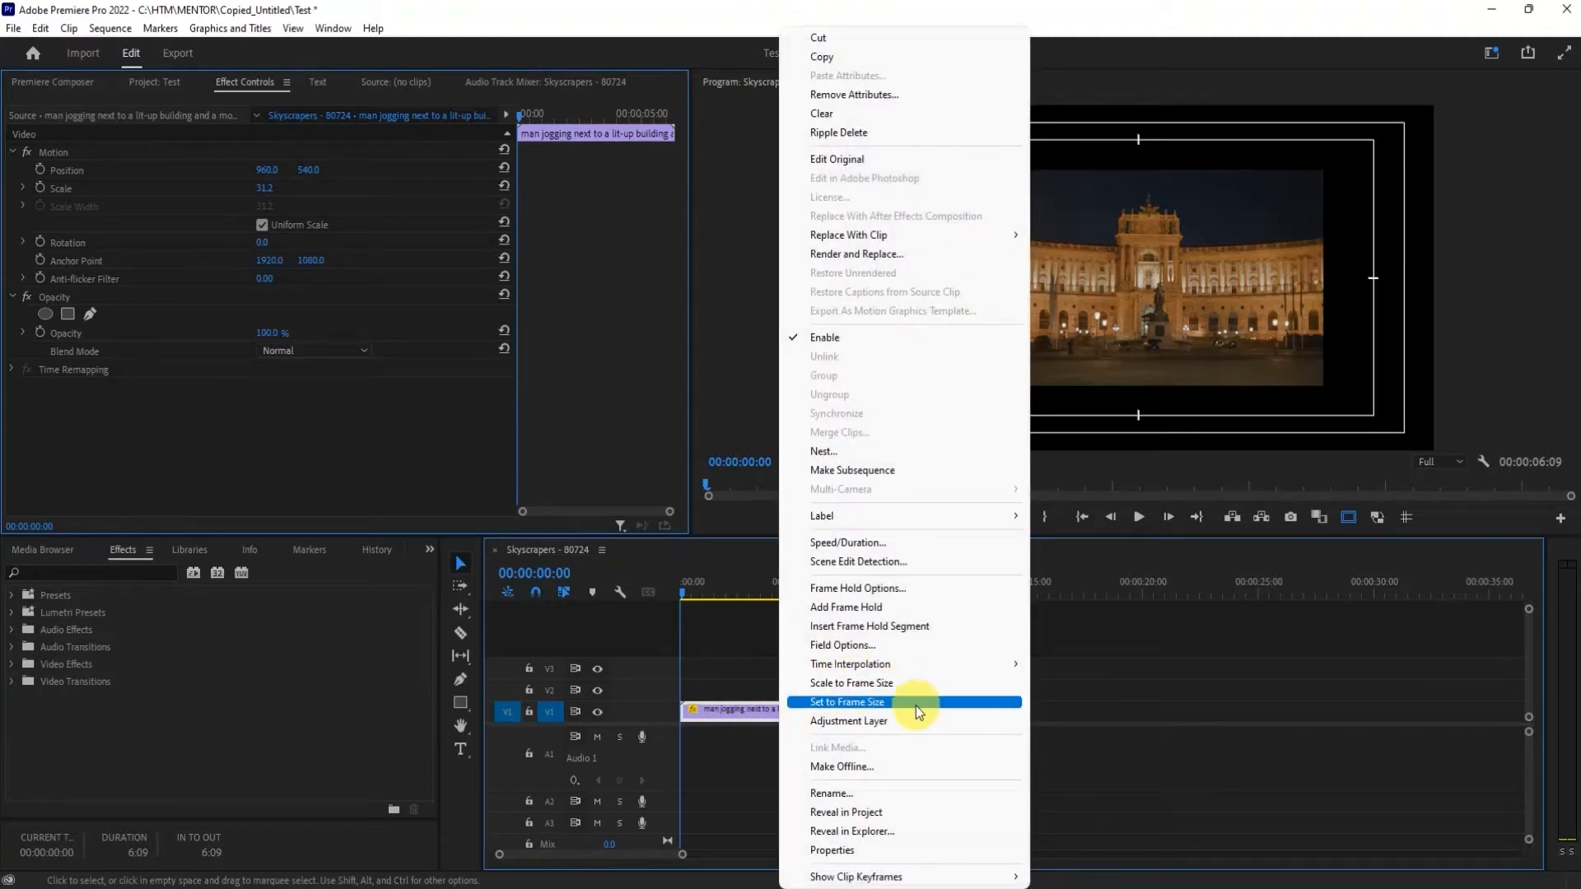
click(850, 701)
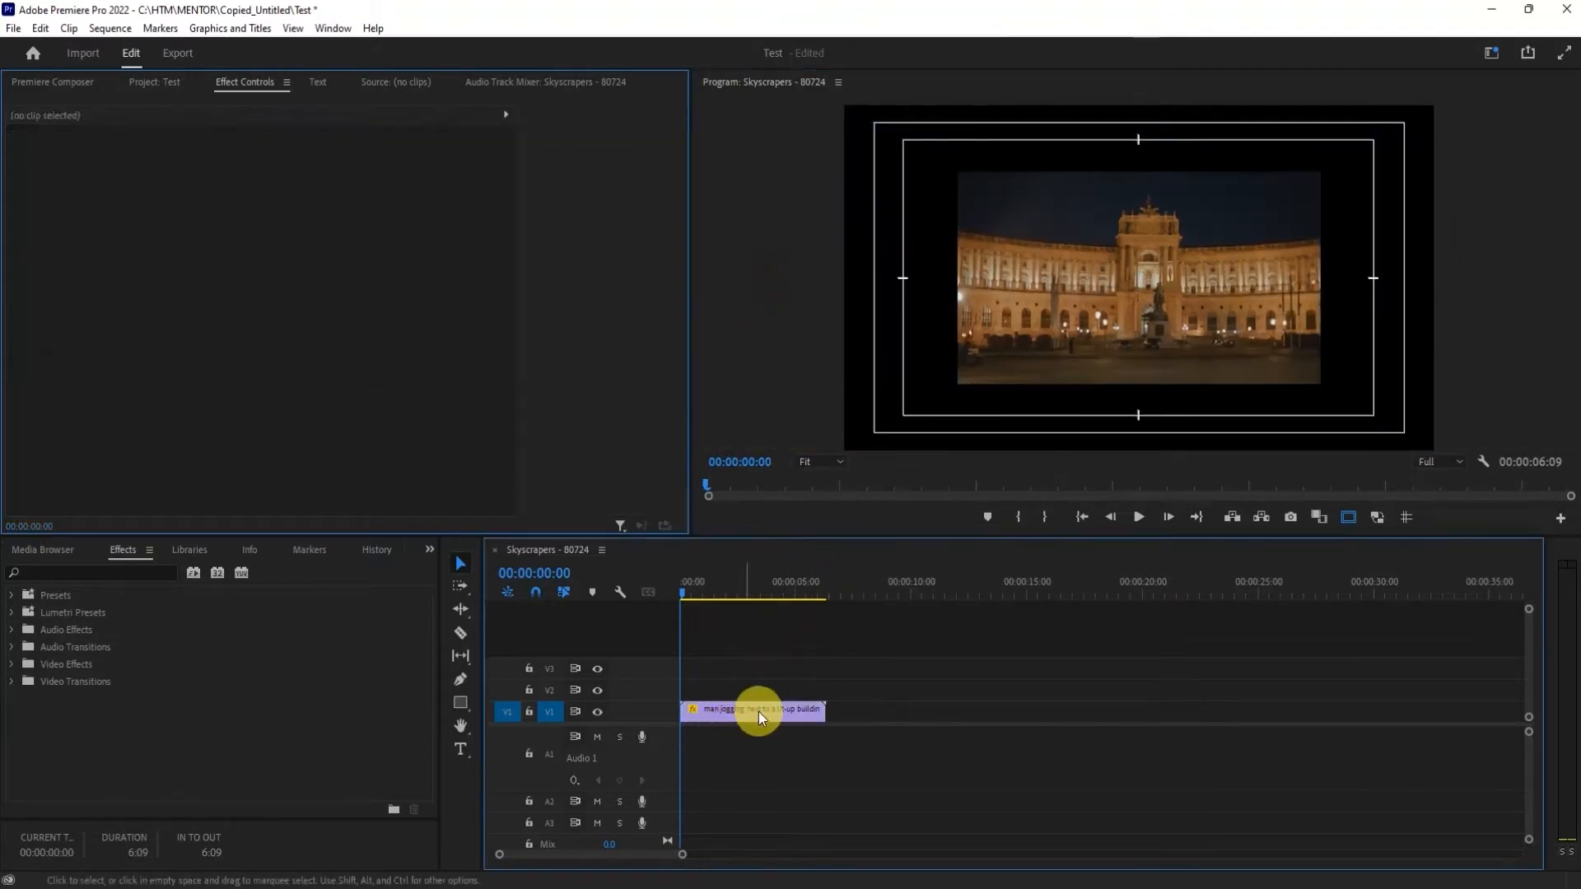
Step: Drag the palace clip's corner handles in the Program Monitor to scale it to 50
click(754, 710)
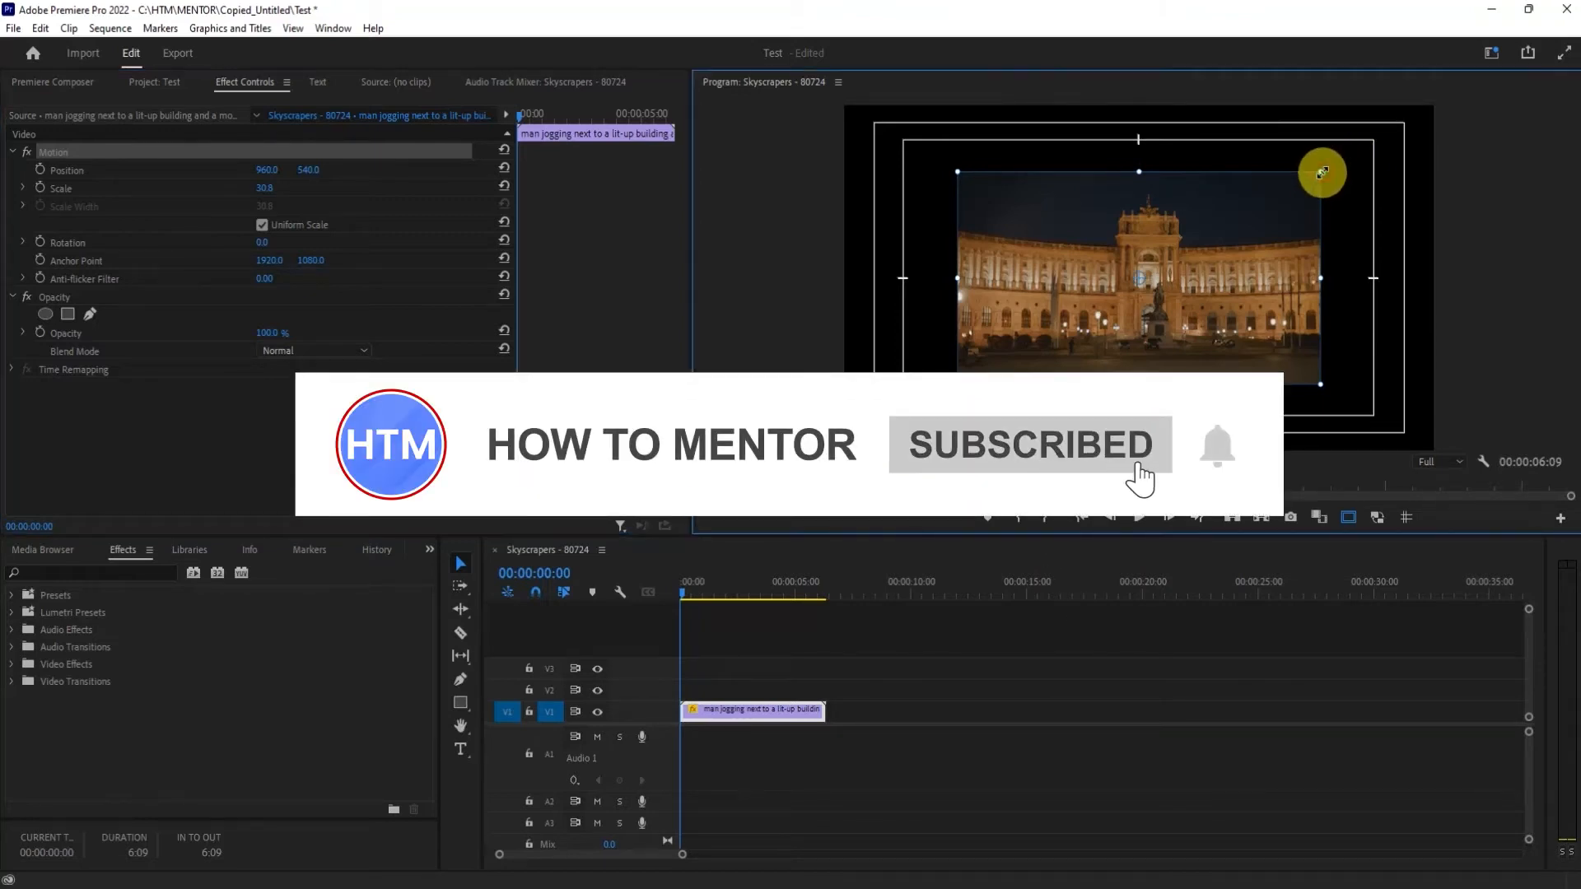
drag(1320, 171, 1359, 153)
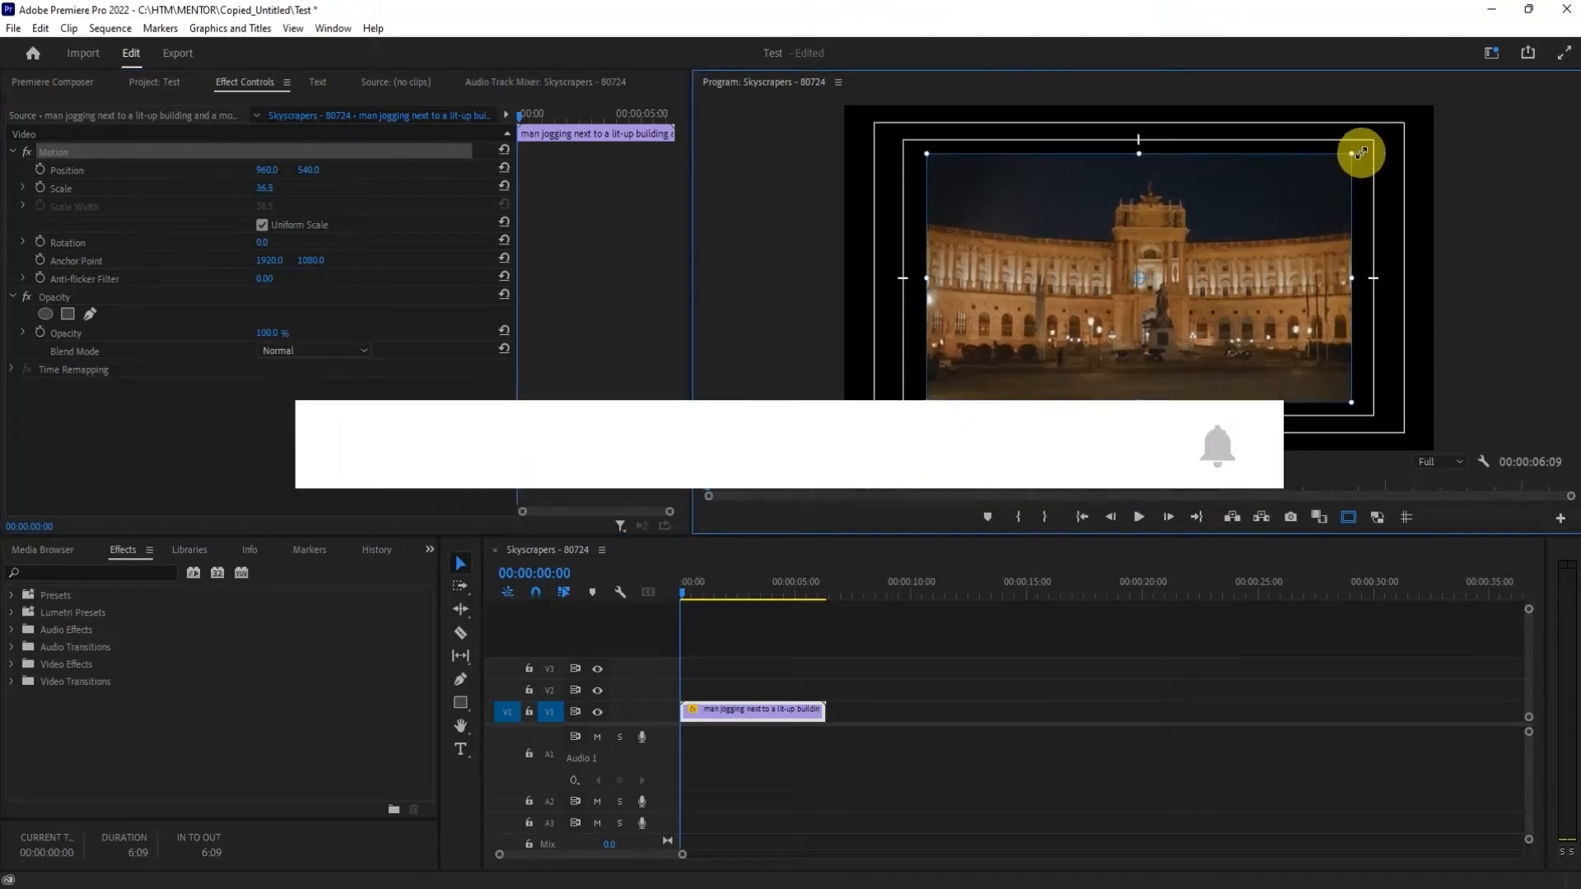
drag(1359, 152, 1478, 109)
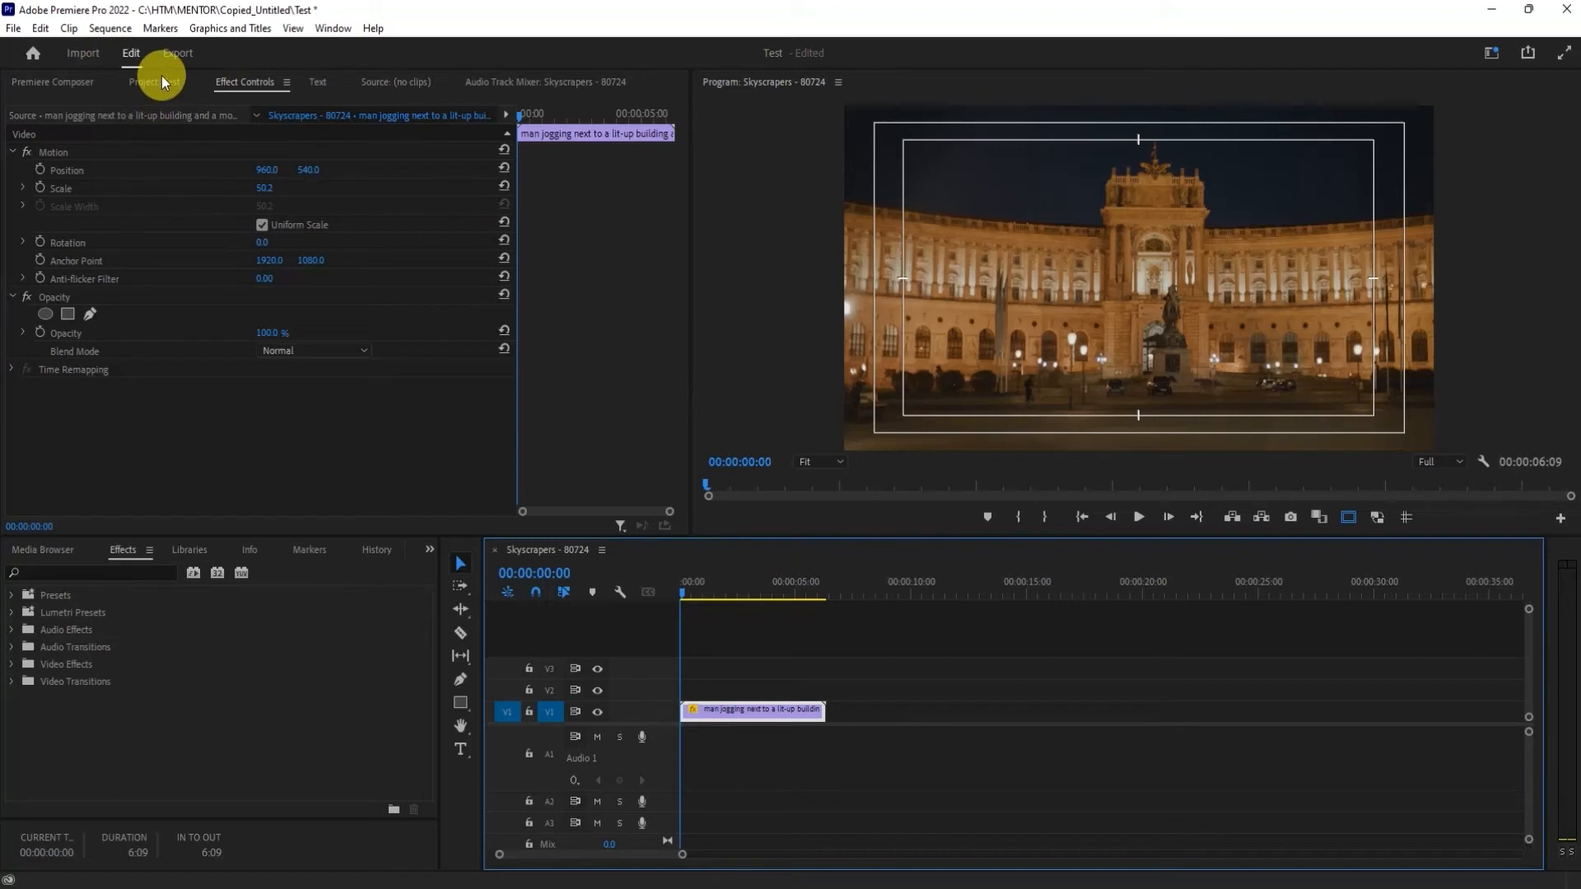
Step: Open Sequence Settings for the Skyscrapers - 80724 sequence from the Sequence menu
click(109, 27)
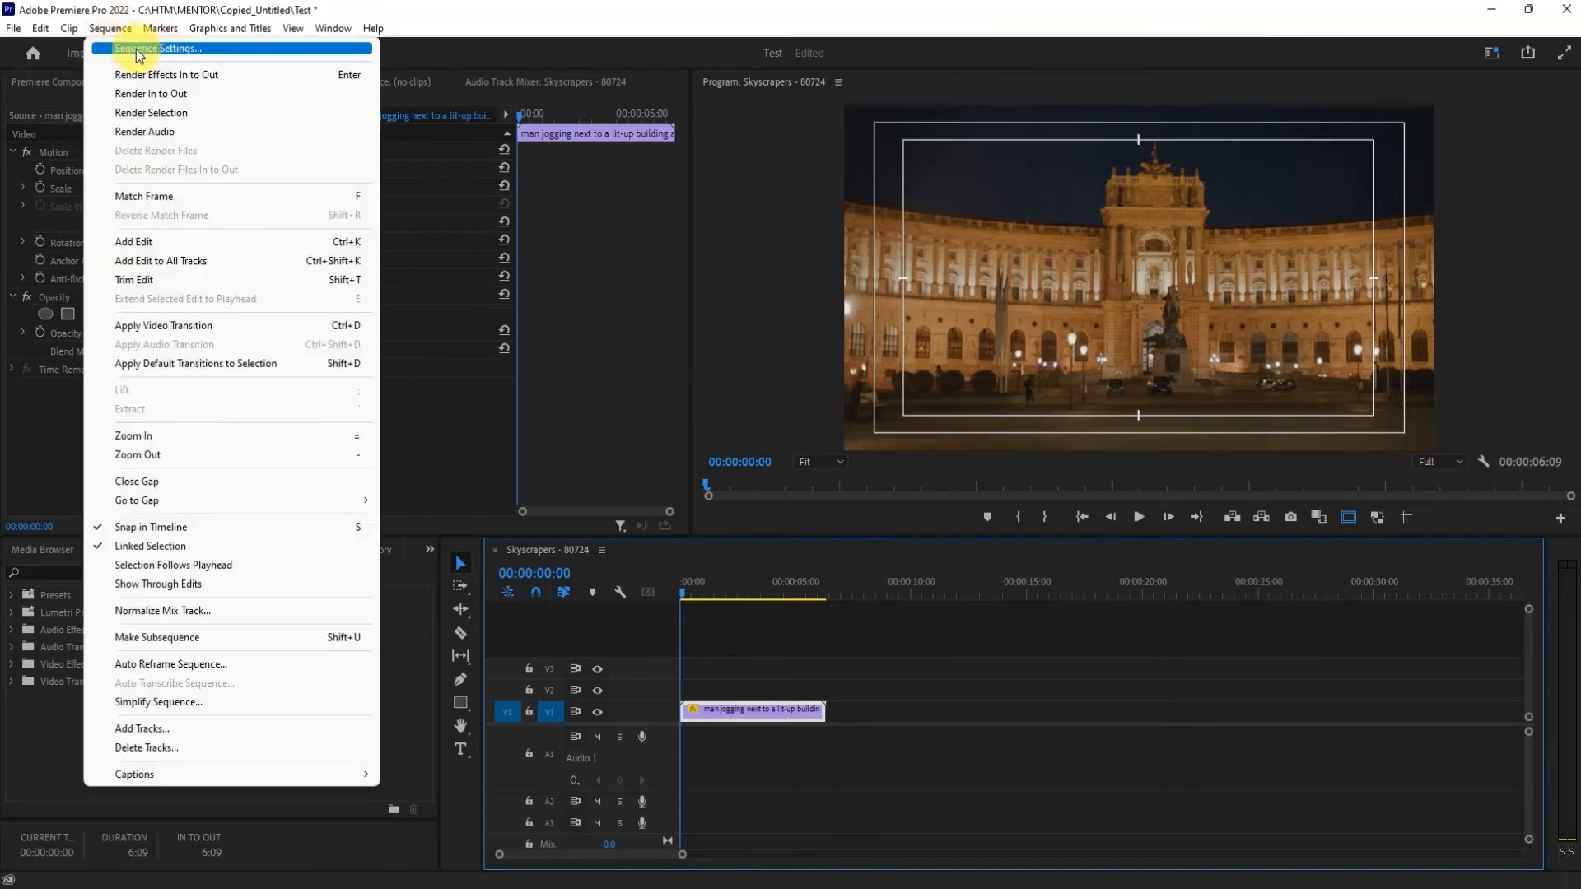
click(161, 47)
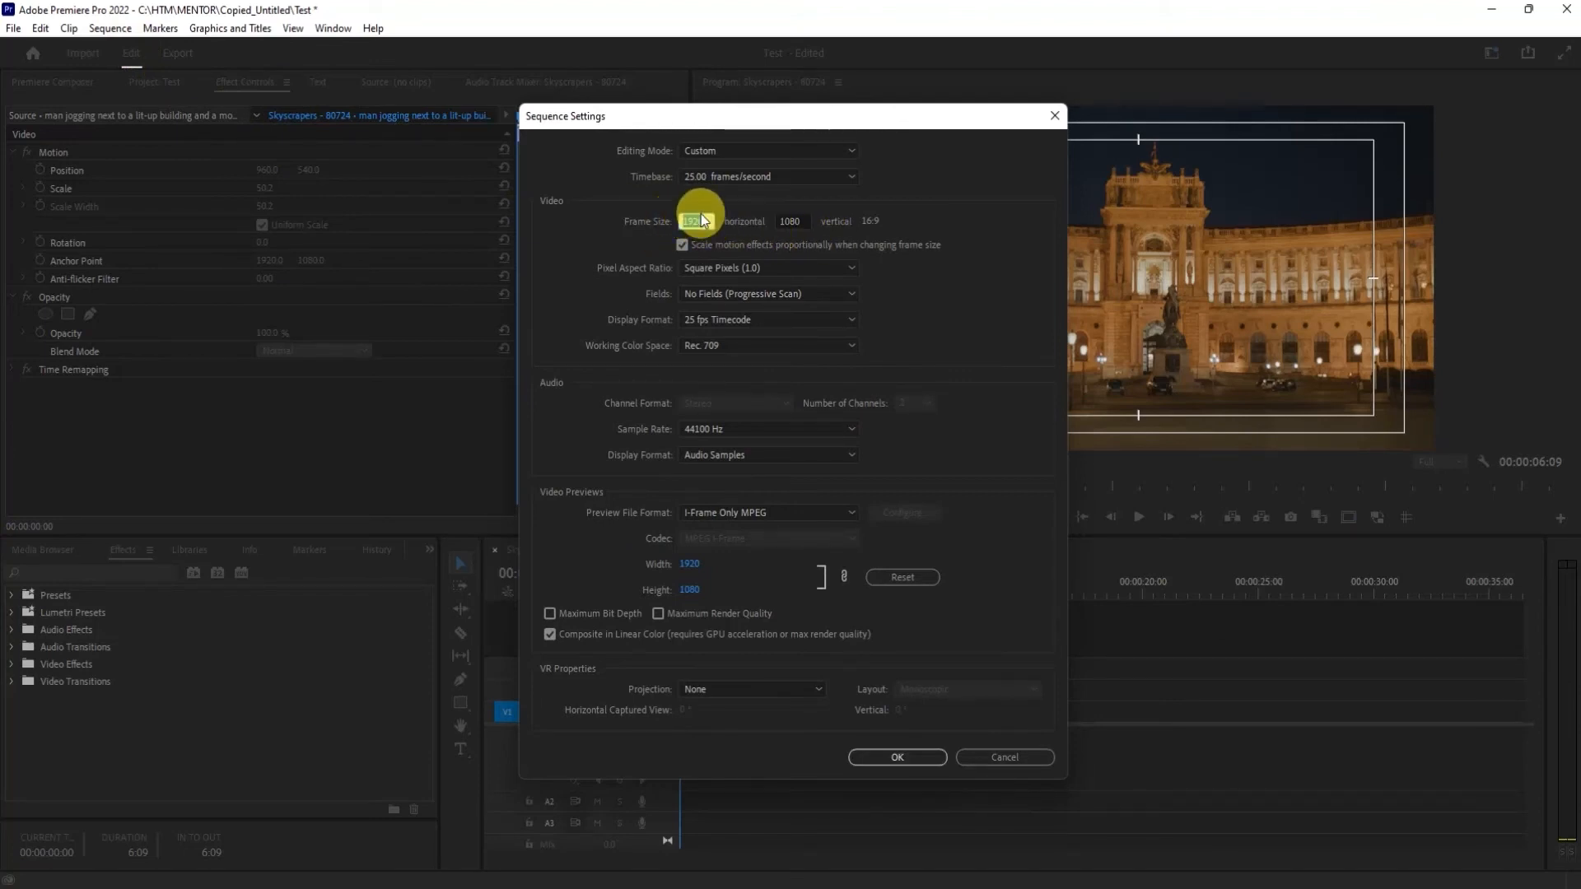
Step: Enter a 3840 by 2160 frame size in Sequence Settings and confirm with OK
text(3840)
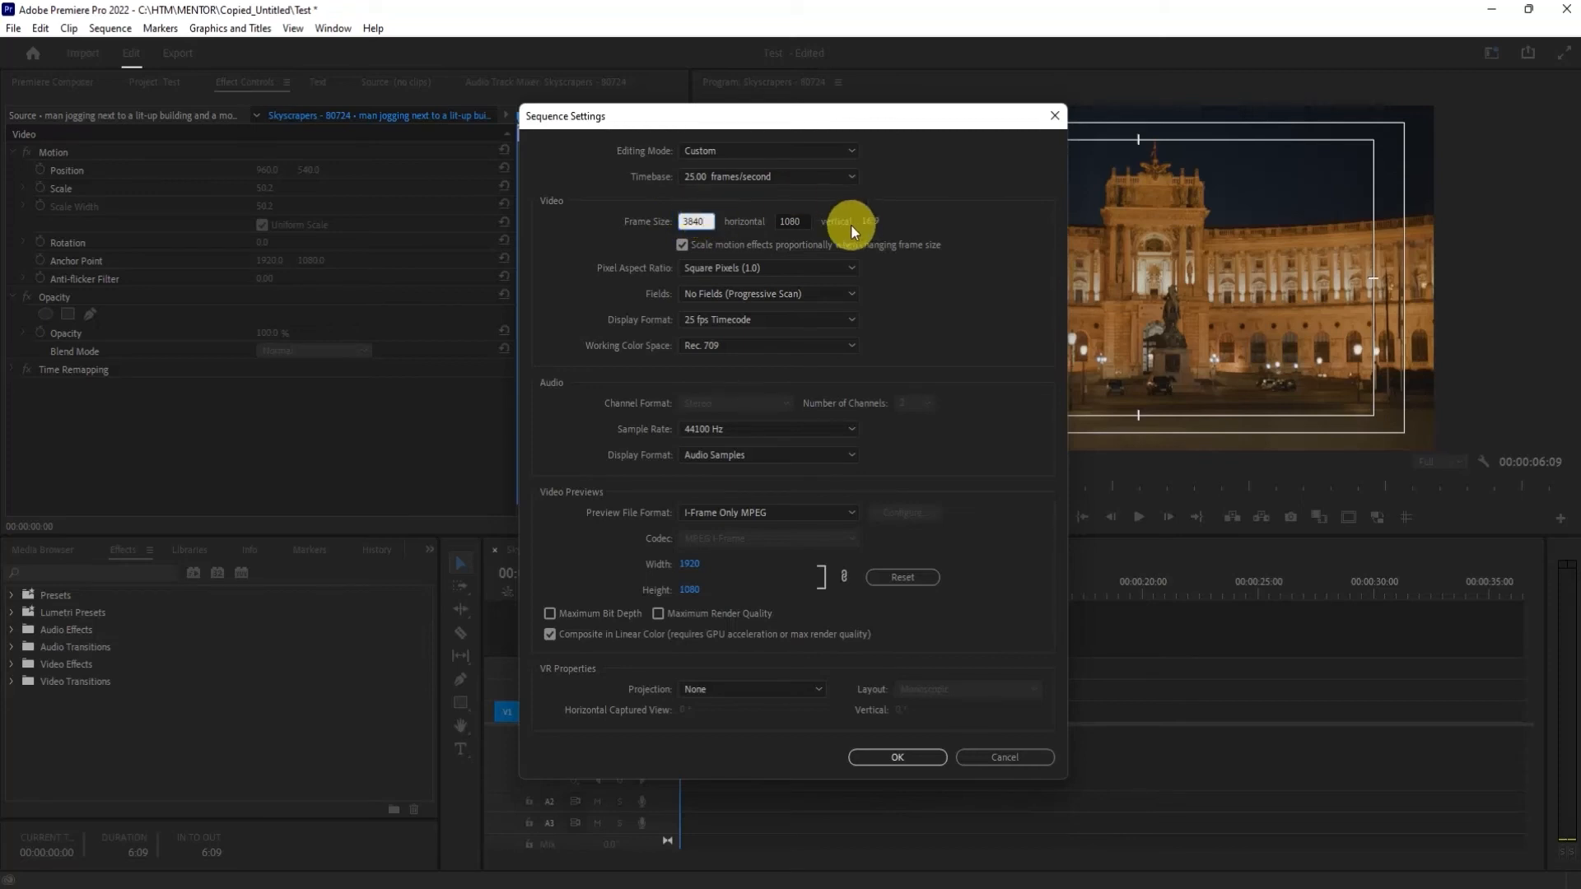
text(216)
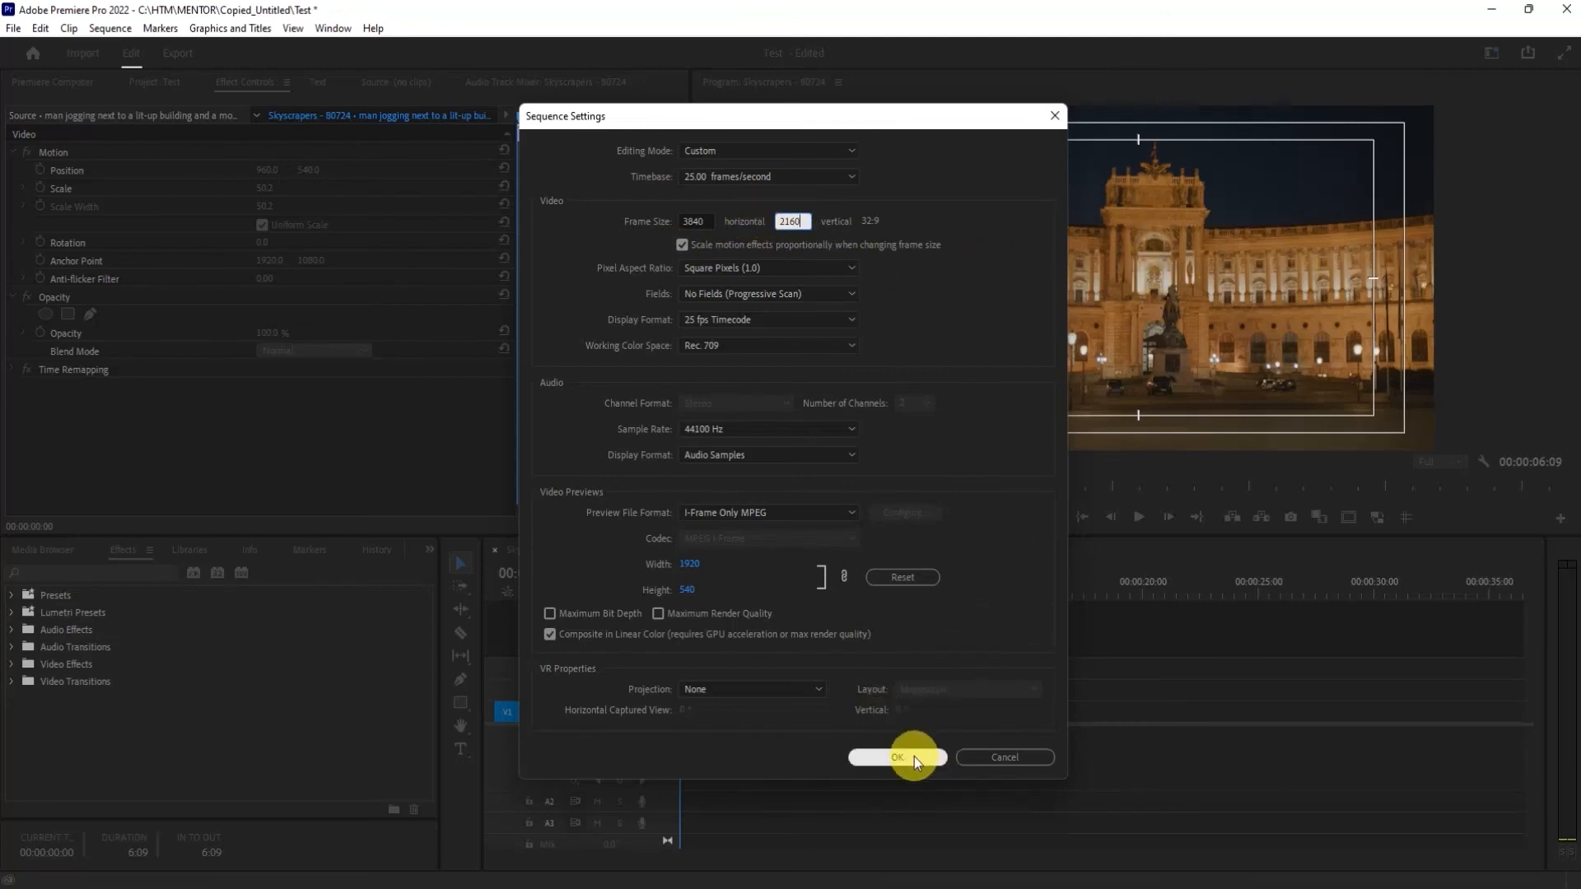
click(895, 757)
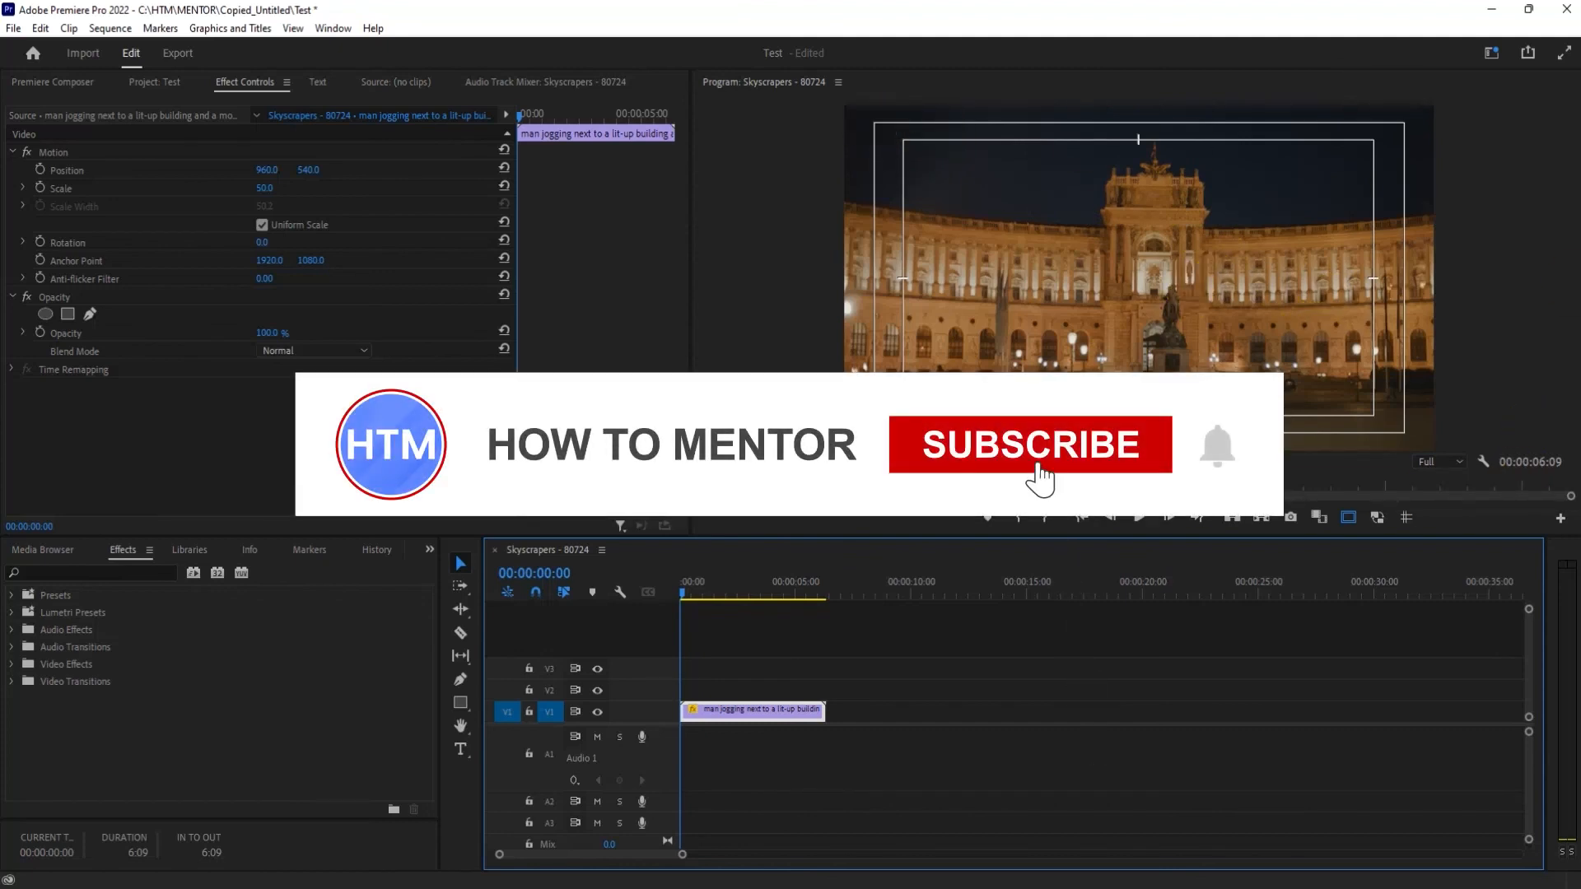
click(1029, 445)
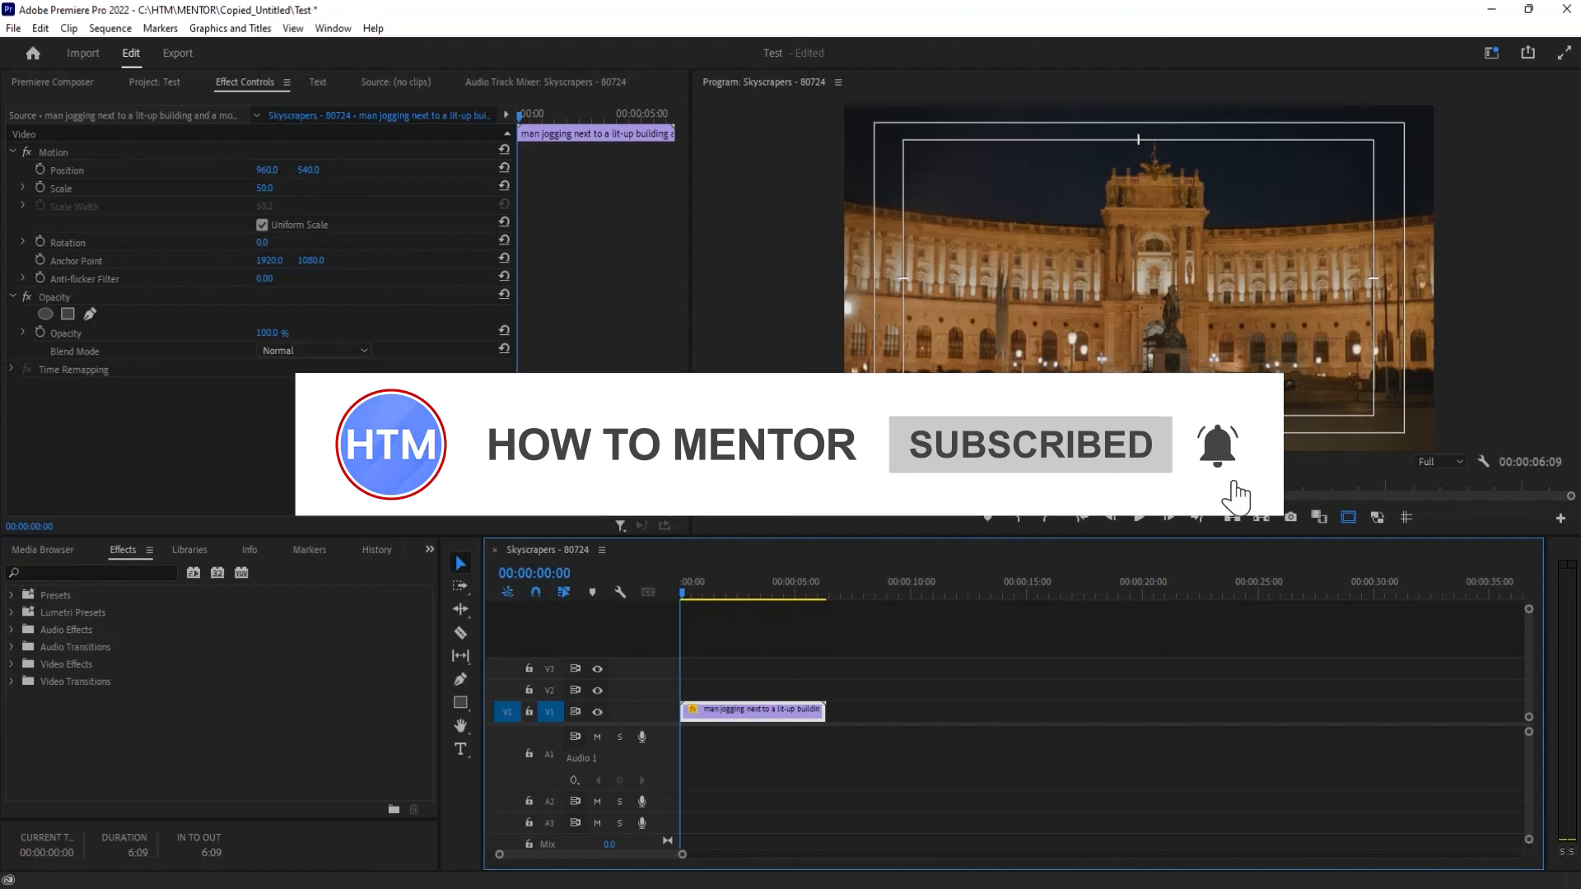